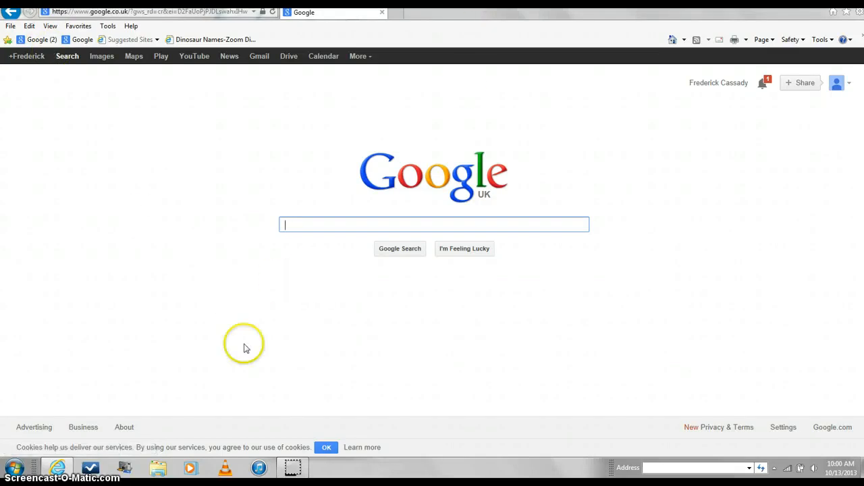
mouse_move(512, 208)
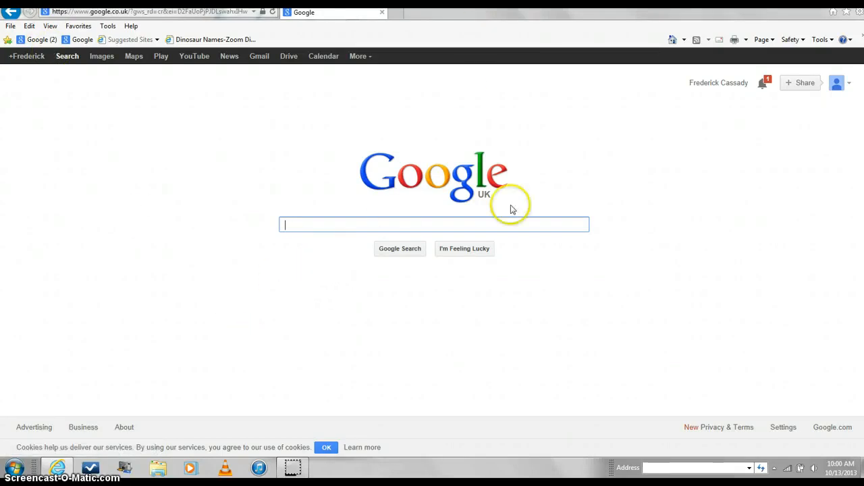
mouse_move(402, 156)
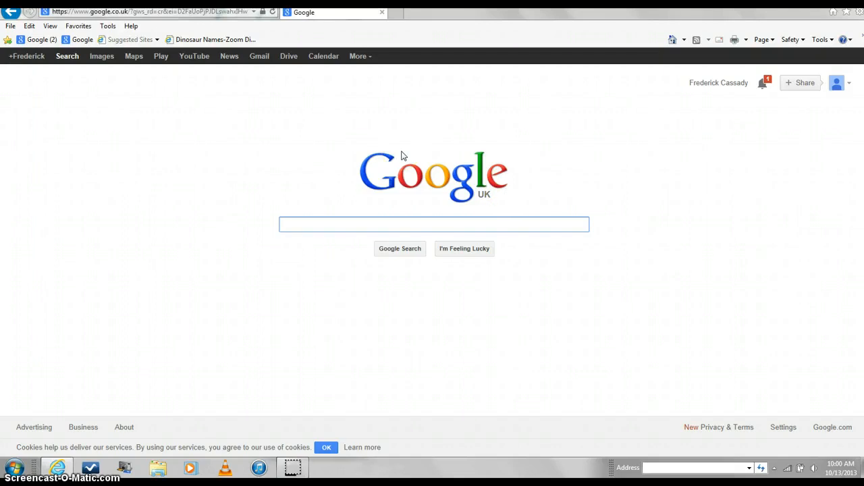
Step: Google 'screencast-o-matic' and browse the screencast-o-matic.com homepage
click(432, 224)
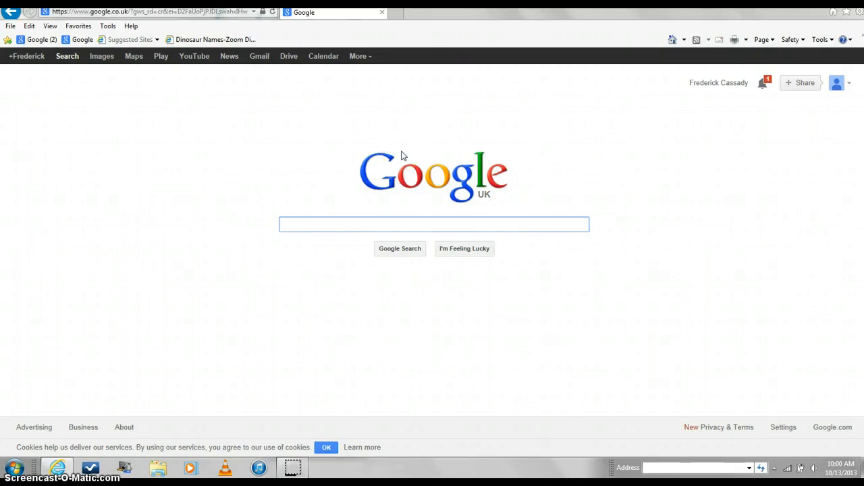
mouse_move(400, 179)
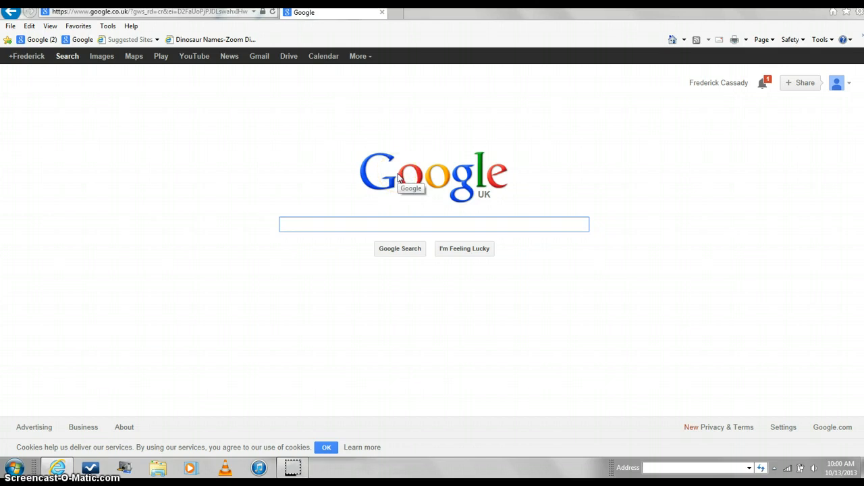
mouse_move(237, 254)
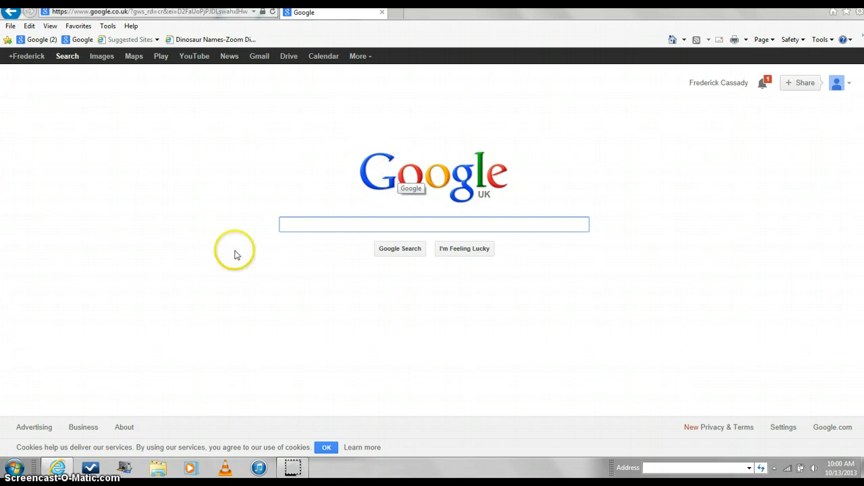
mouse_move(476, 192)
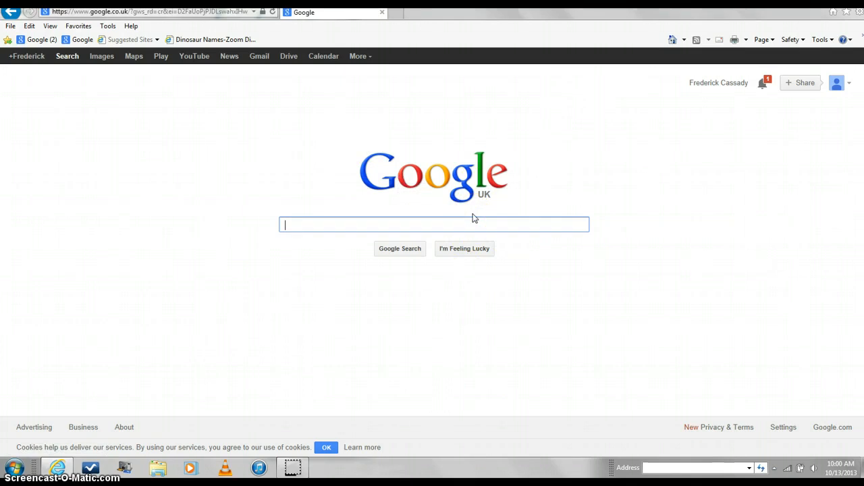
text(screencas)
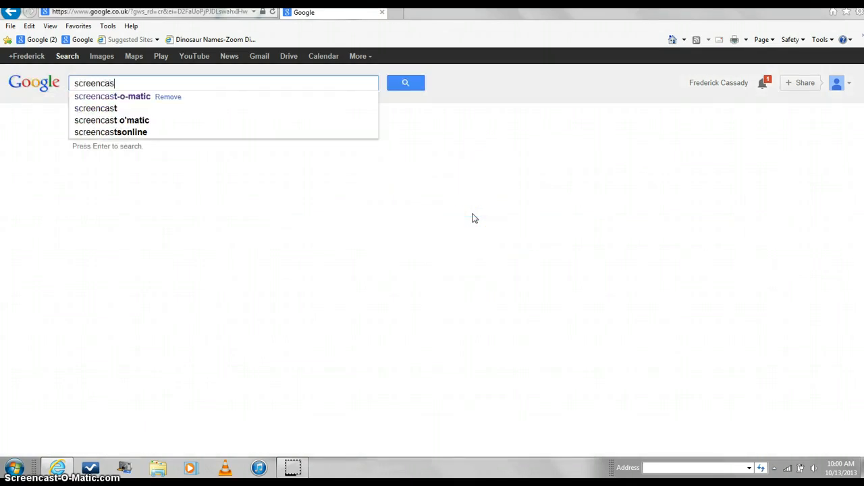
click(112, 96)
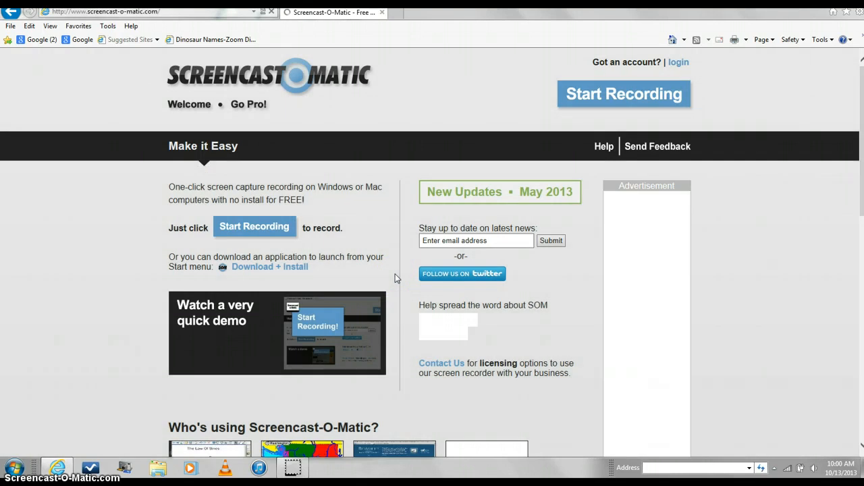
scroll(down, 3)
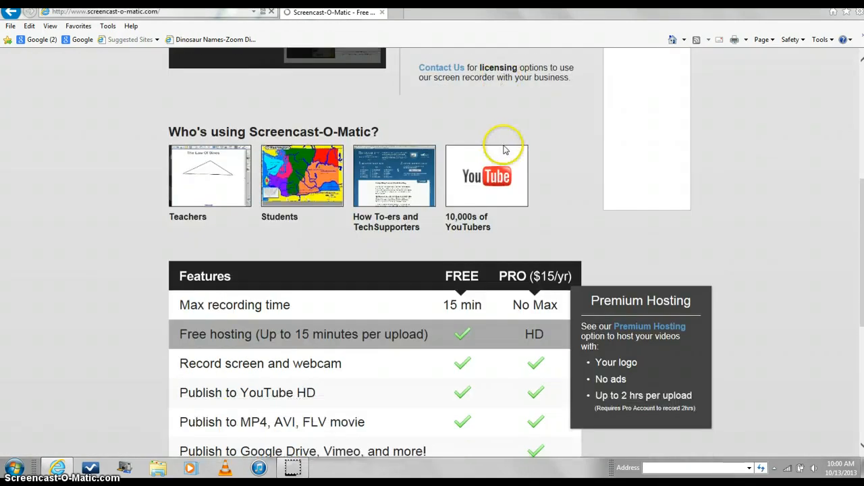
scroll(up, 3)
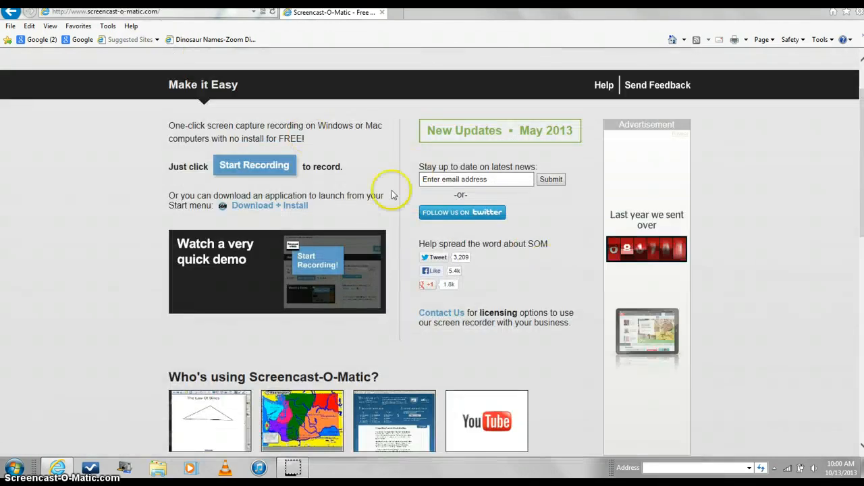
scroll(up, 3)
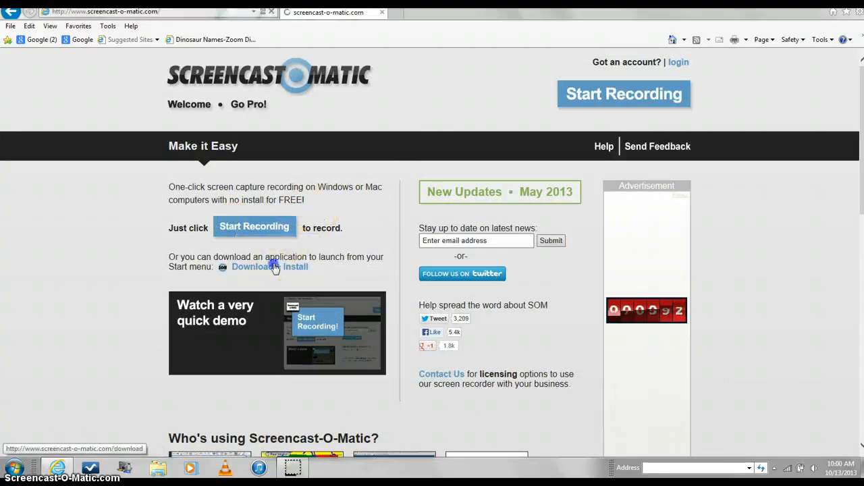
Step: Go to Download + Install and follow the 'Get it from CNET Download.com' link
click(251, 266)
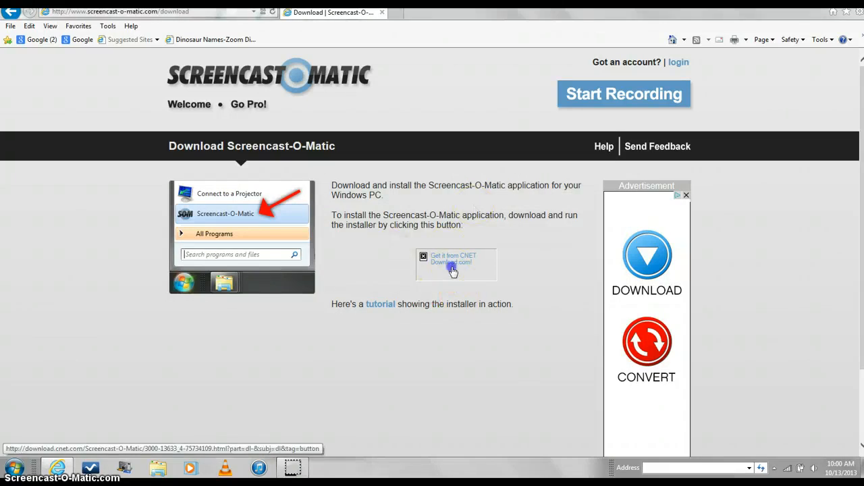
click(453, 262)
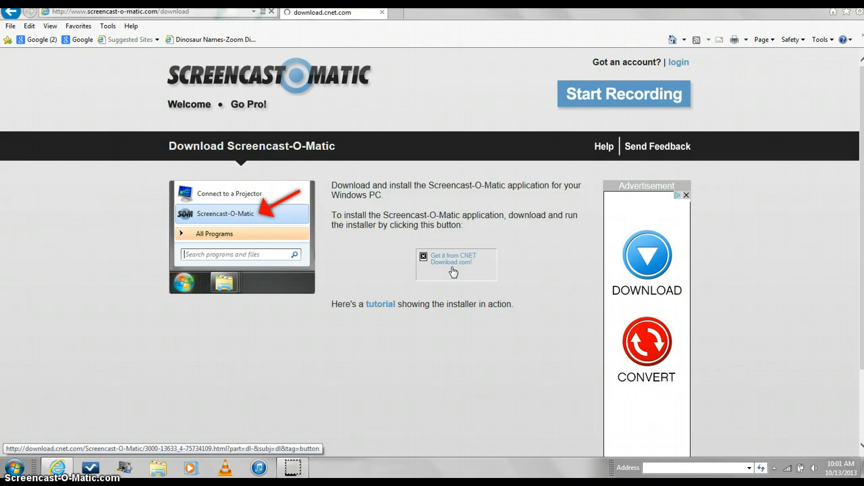
click(454, 264)
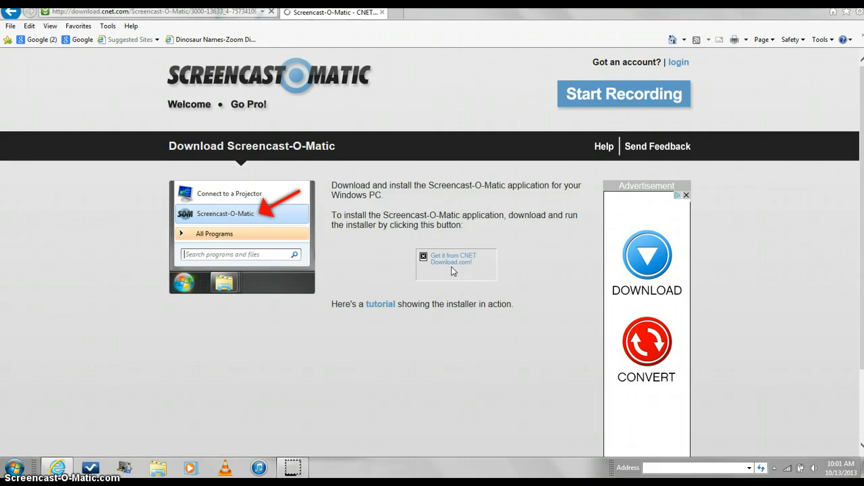
Step: Download the Screencast-O-Matic installer from Download.com and run it
click(456, 262)
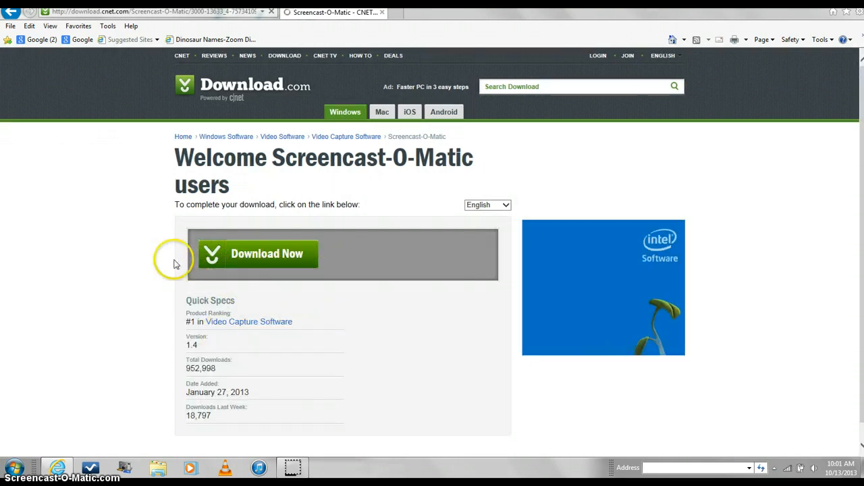
mouse_move(193, 282)
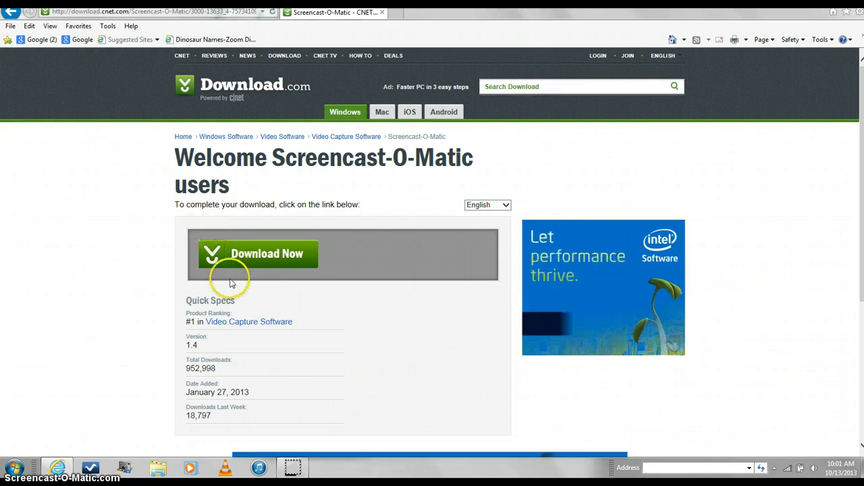
mouse_move(218, 258)
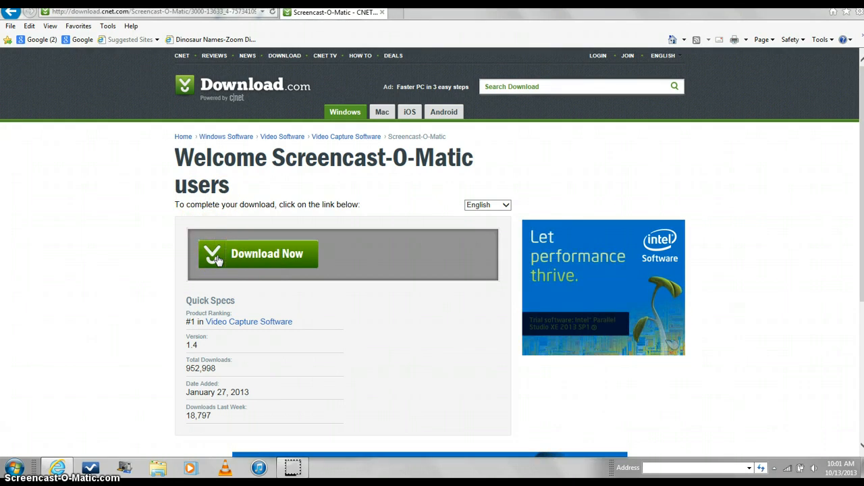
click(256, 254)
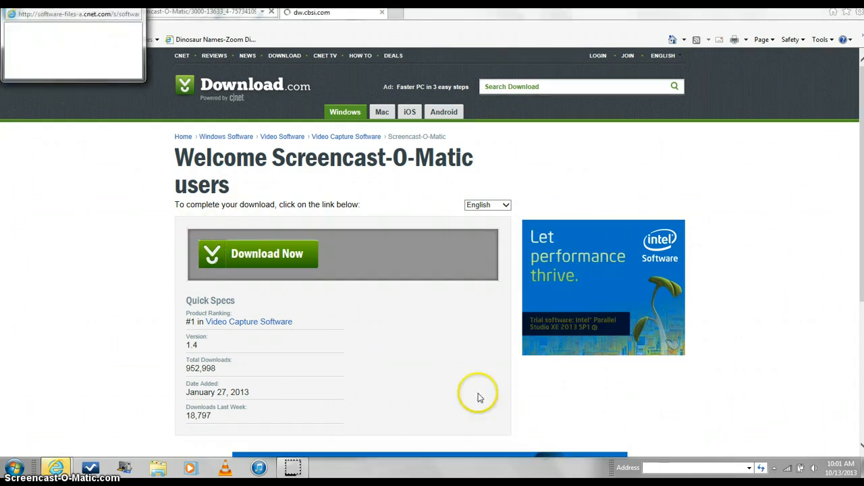
click(267, 253)
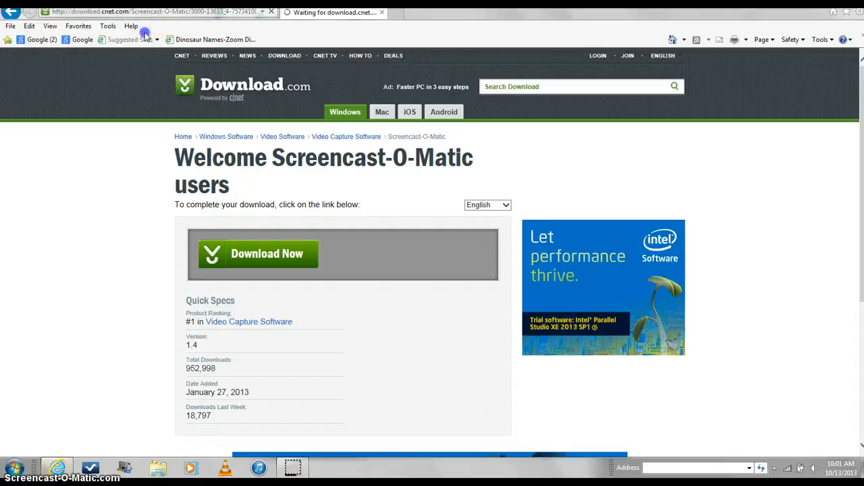
click(267, 253)
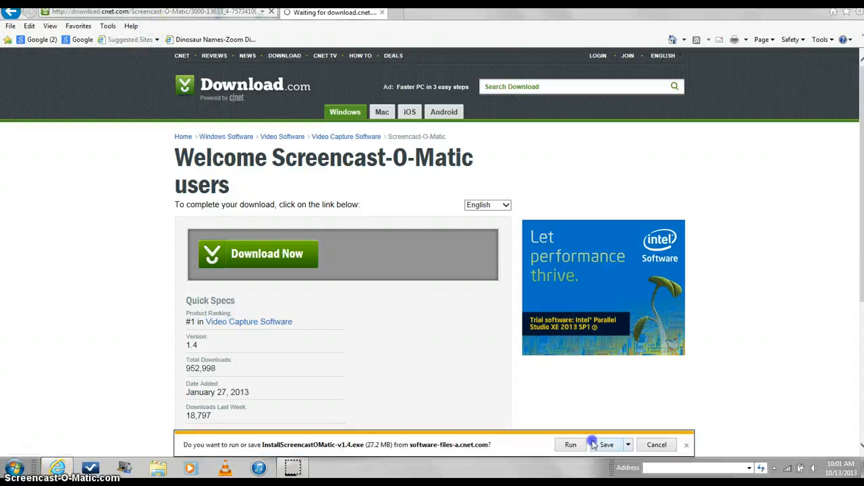
click(606, 444)
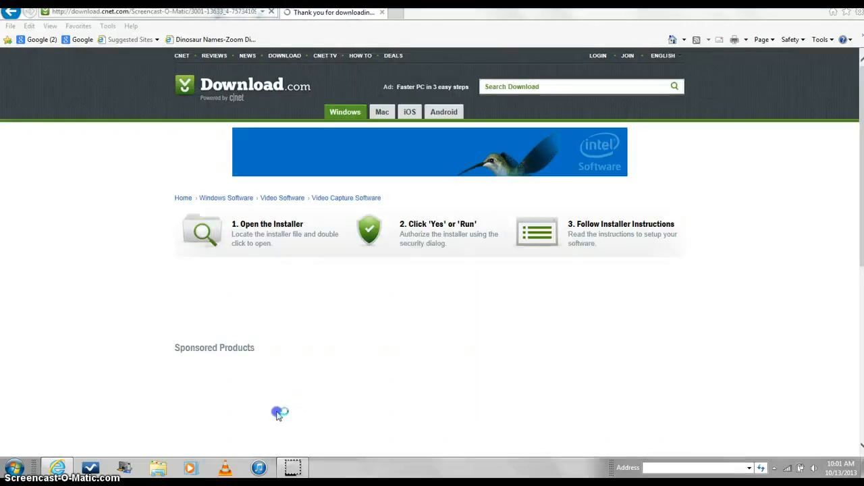
Step: Start installing, ignore the first file-write error, abort on the second, and close setup
click(279, 413)
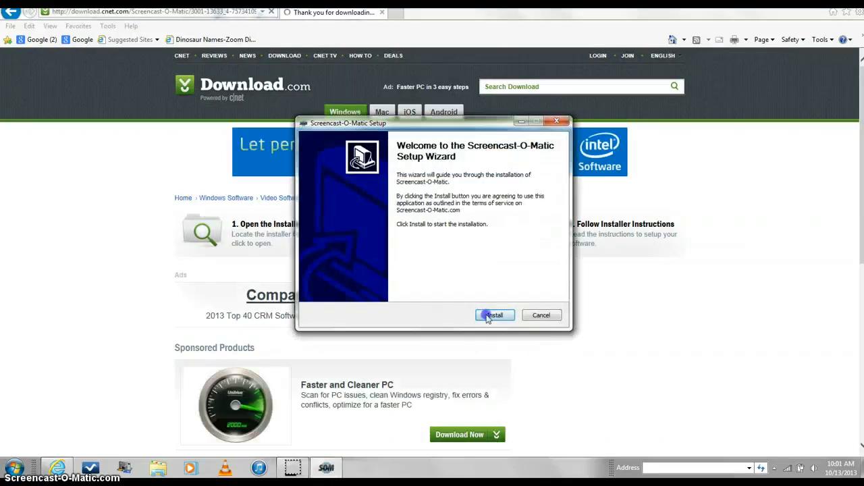
click(495, 315)
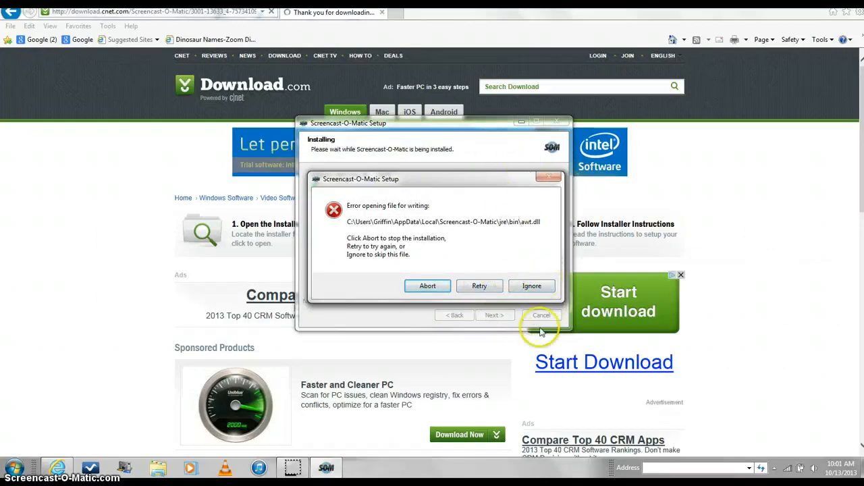
click(531, 286)
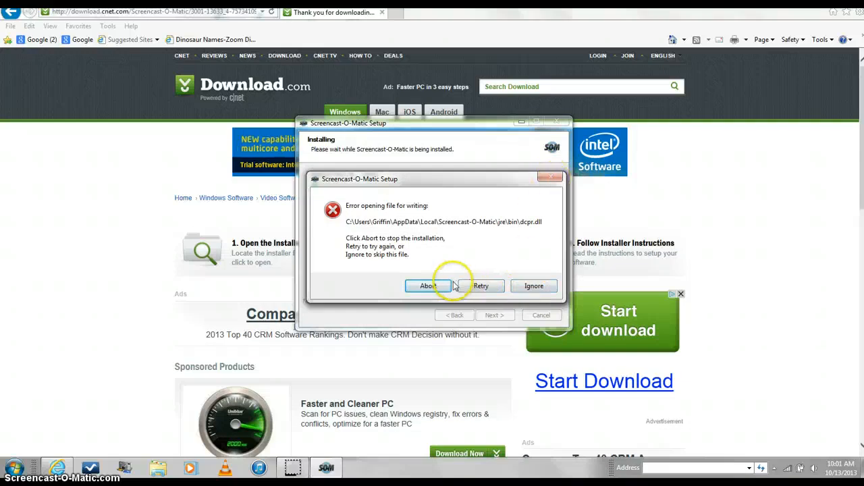
click(427, 285)
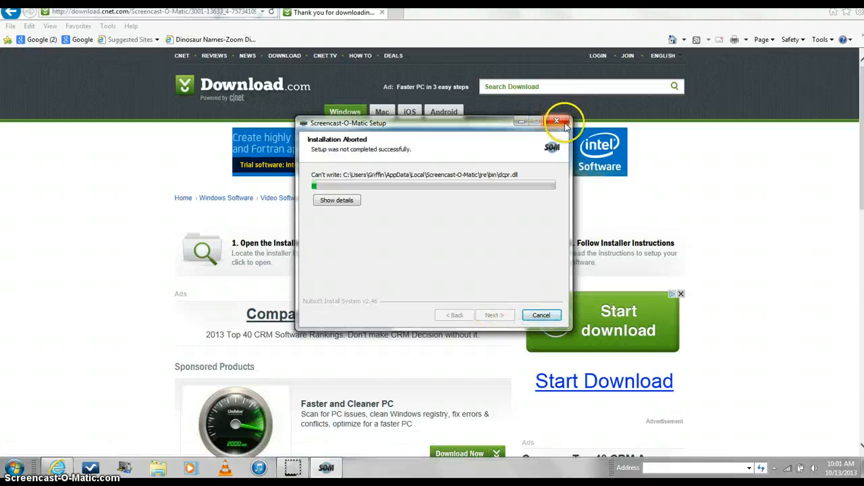
click(556, 123)
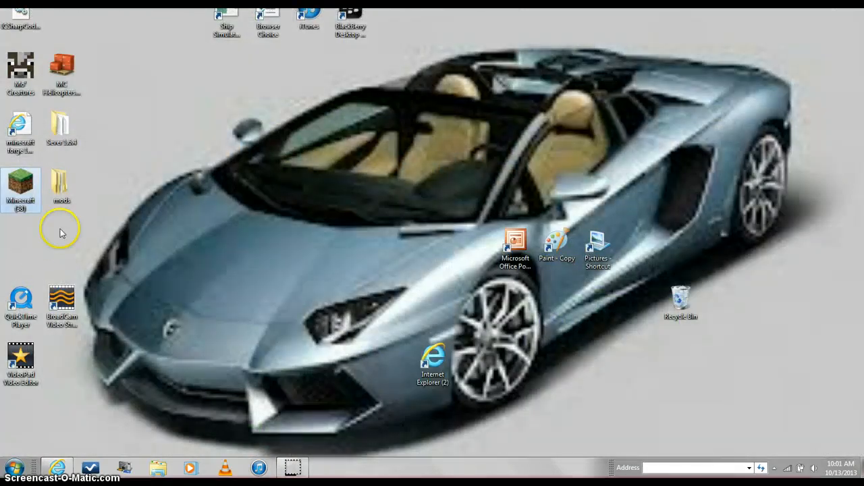
mouse_move(535, 405)
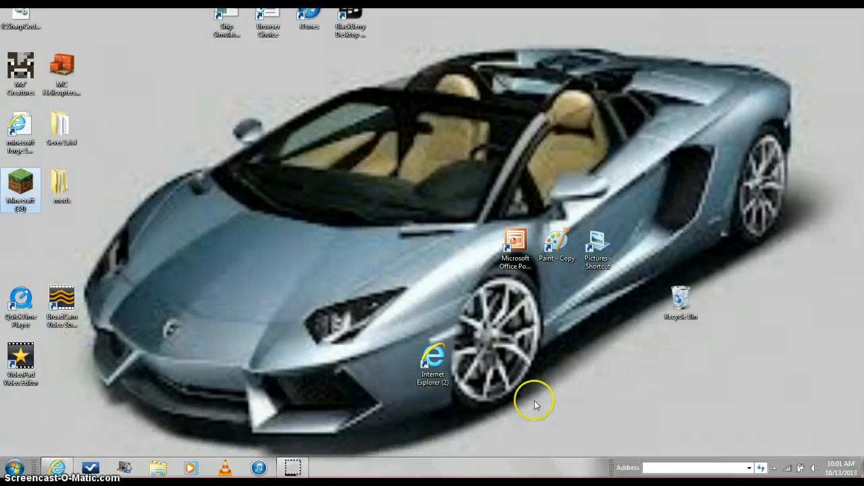
Step: Open All Programs in the Start menu and search for 'screen'
click(10, 467)
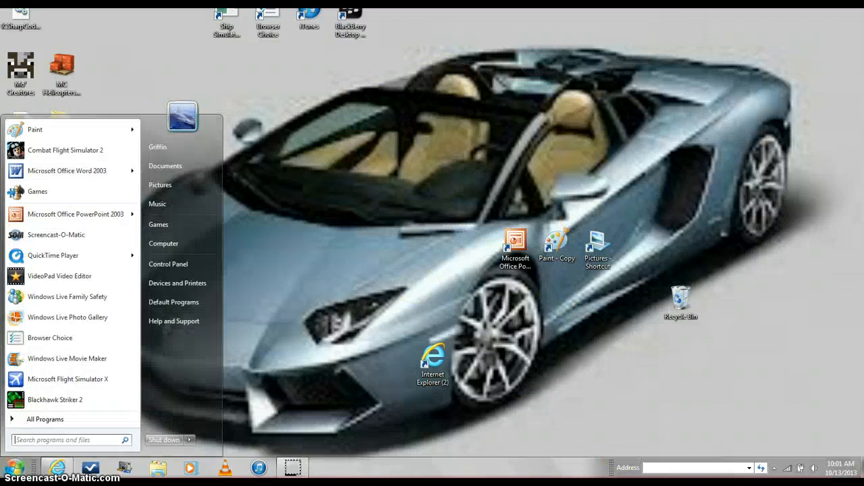
mouse_move(206, 336)
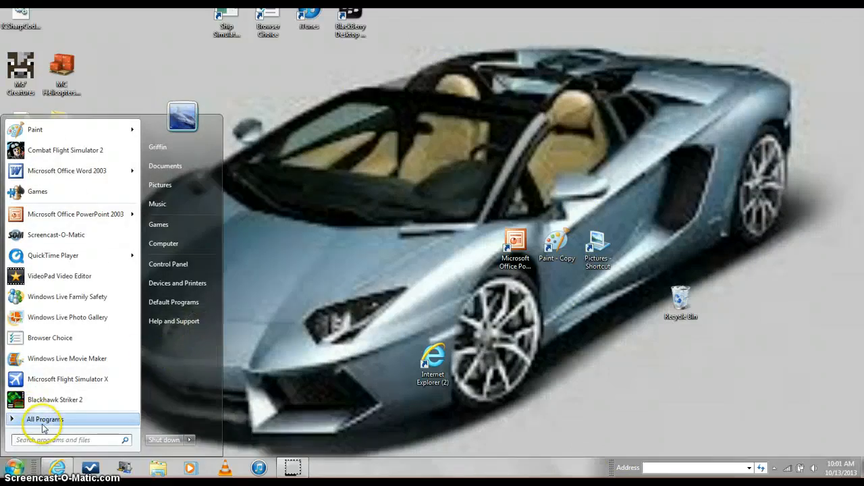
click(45, 419)
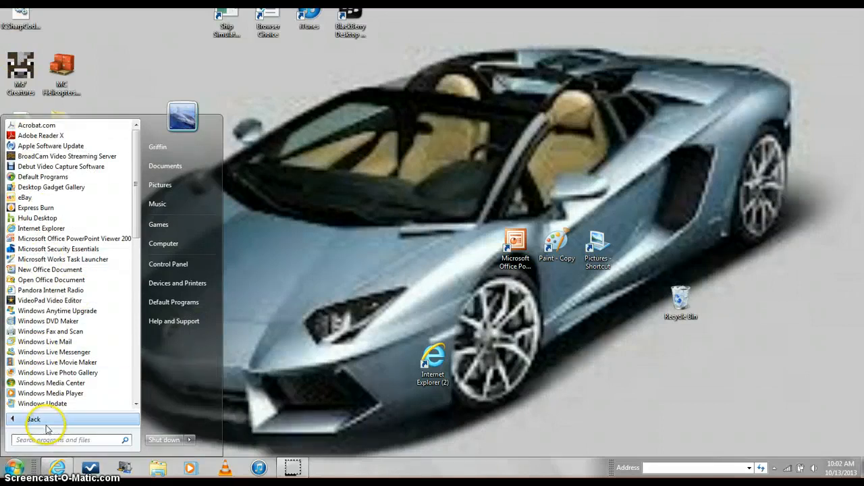
text(screen)
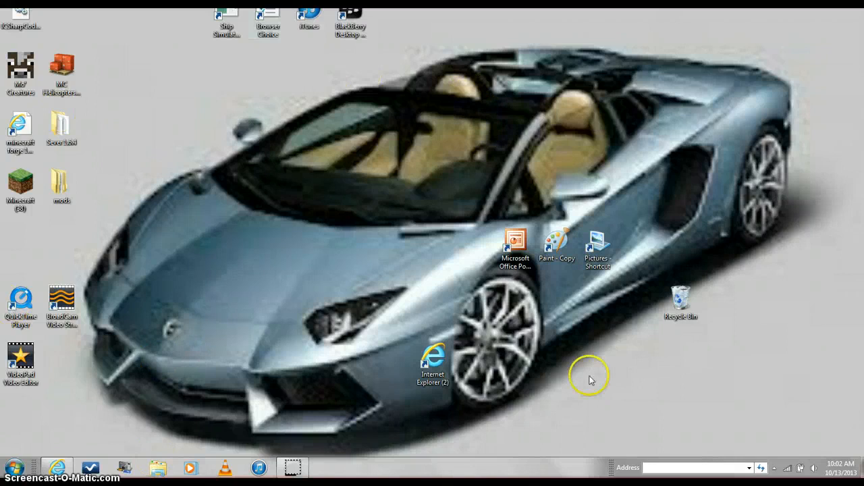
mouse_move(579, 226)
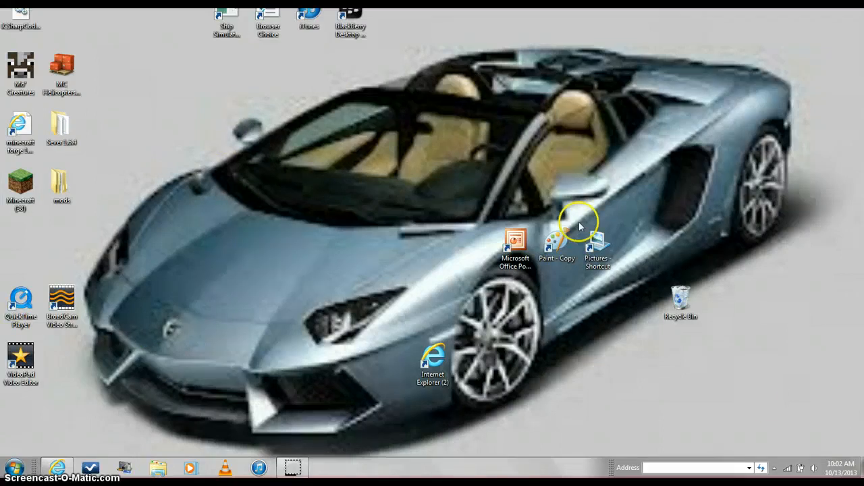
mouse_move(580, 227)
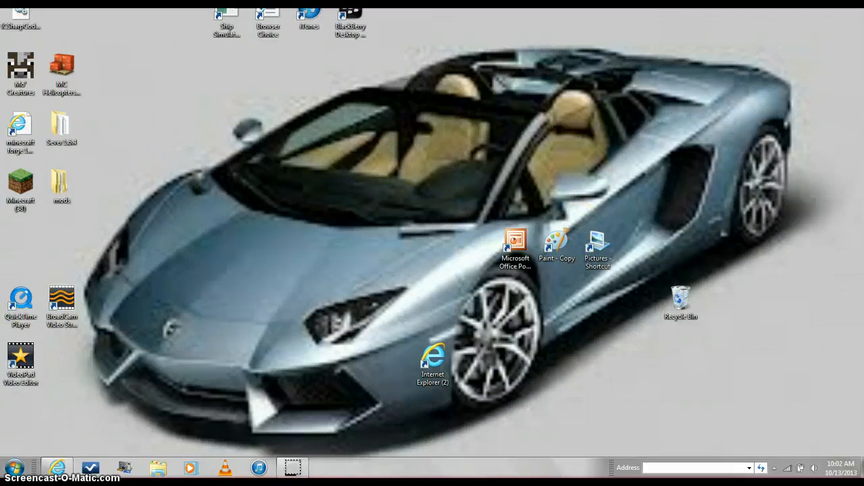